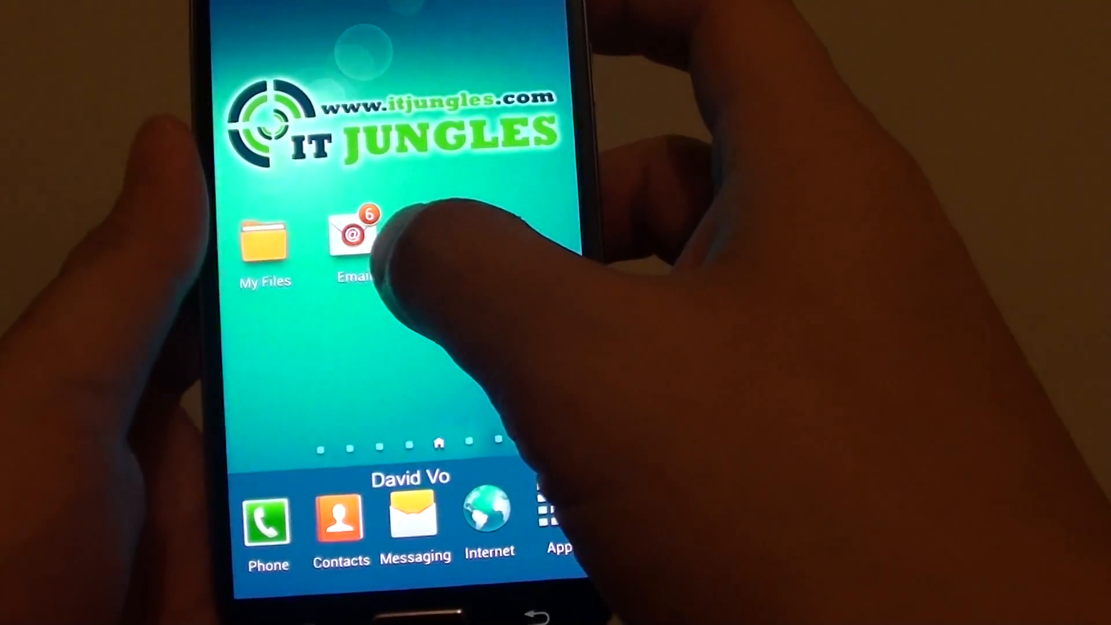
Launch Samsung Email to the inbox and bring up its options menu.
{"action": "left_click", "coordinate": [354, 240]}
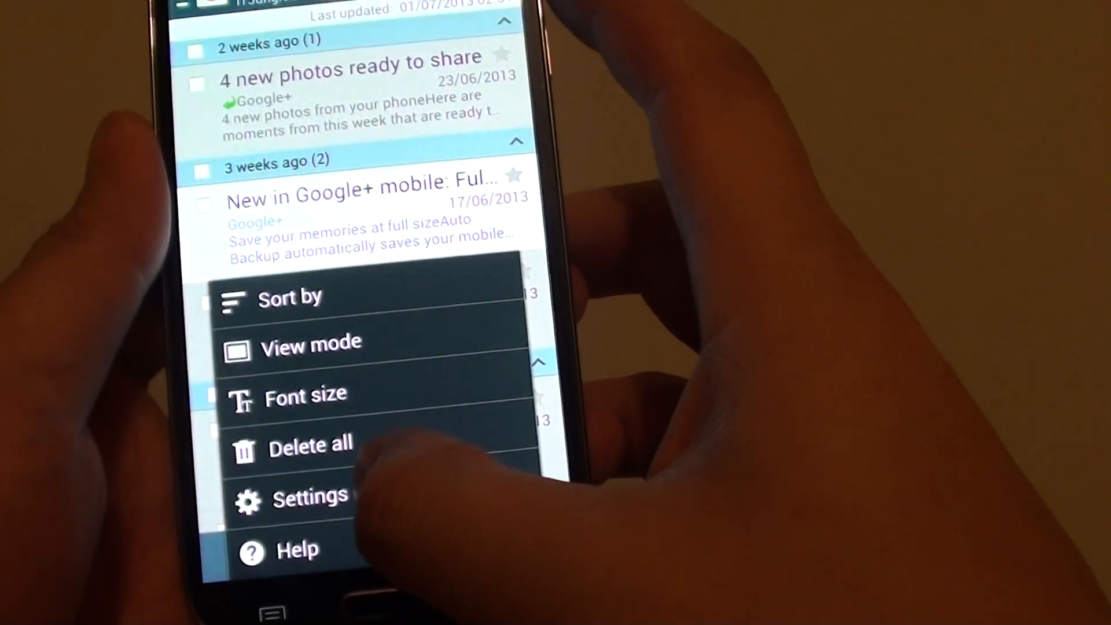
Navigate through Settings and General settings to the Rules for filtering page.
{"action": "left_click", "coordinate": [310, 497]}
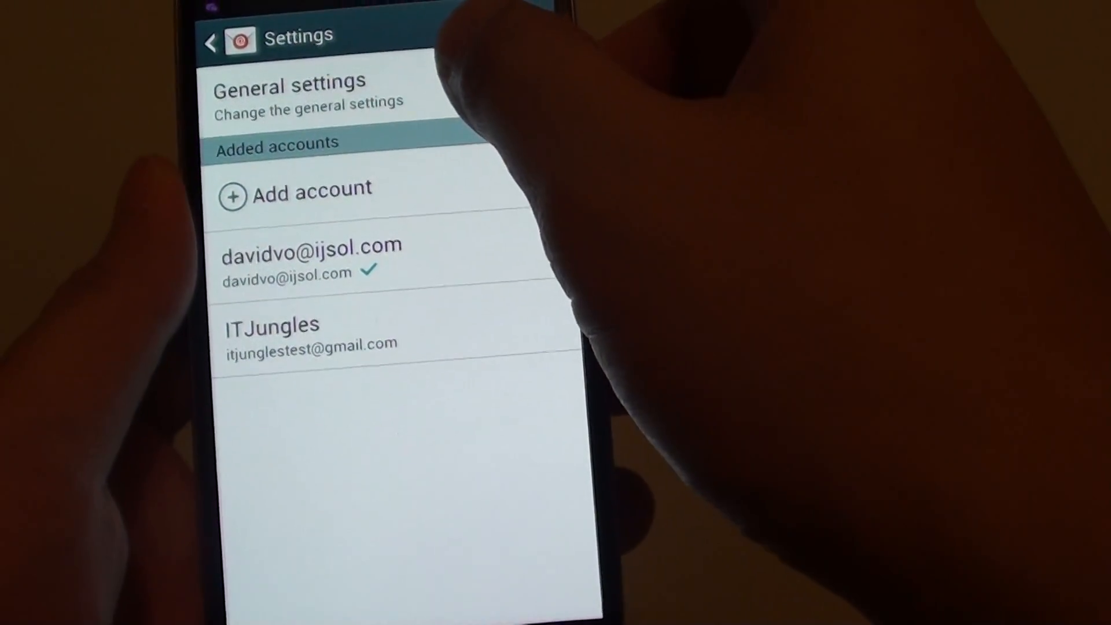
{"action": "left_click", "coordinate": [287, 92]}
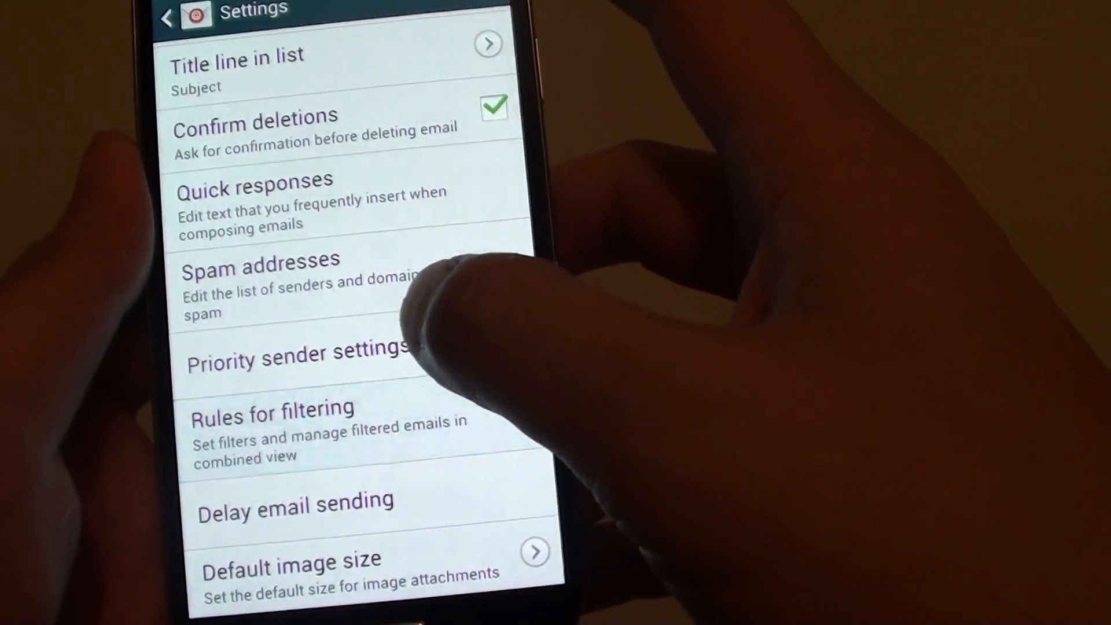
{"action": "left_click", "coordinate": [271, 417]}
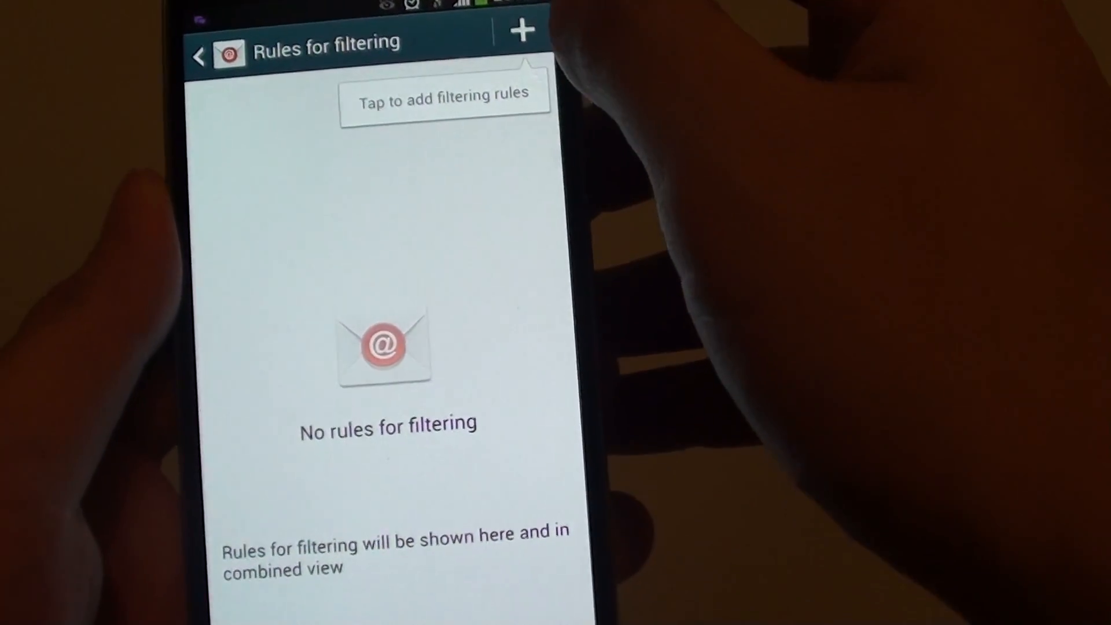
Start a new filter rule and name it Facebook.
{"action": "left_click", "coordinate": [522, 30]}
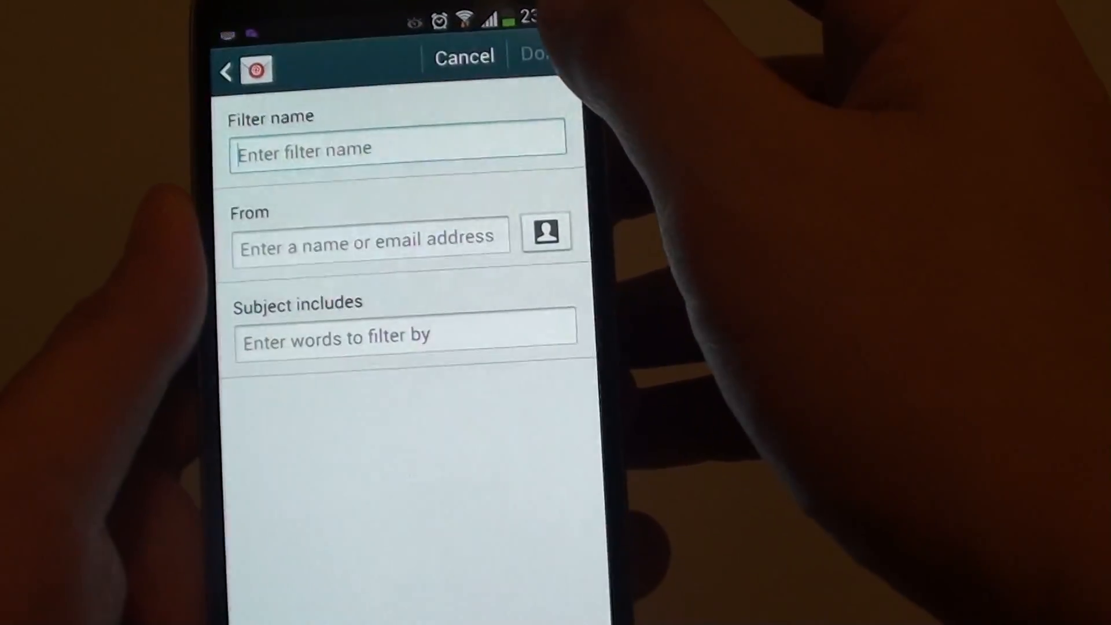
{"action": "left_click", "coordinate": [397, 146]}
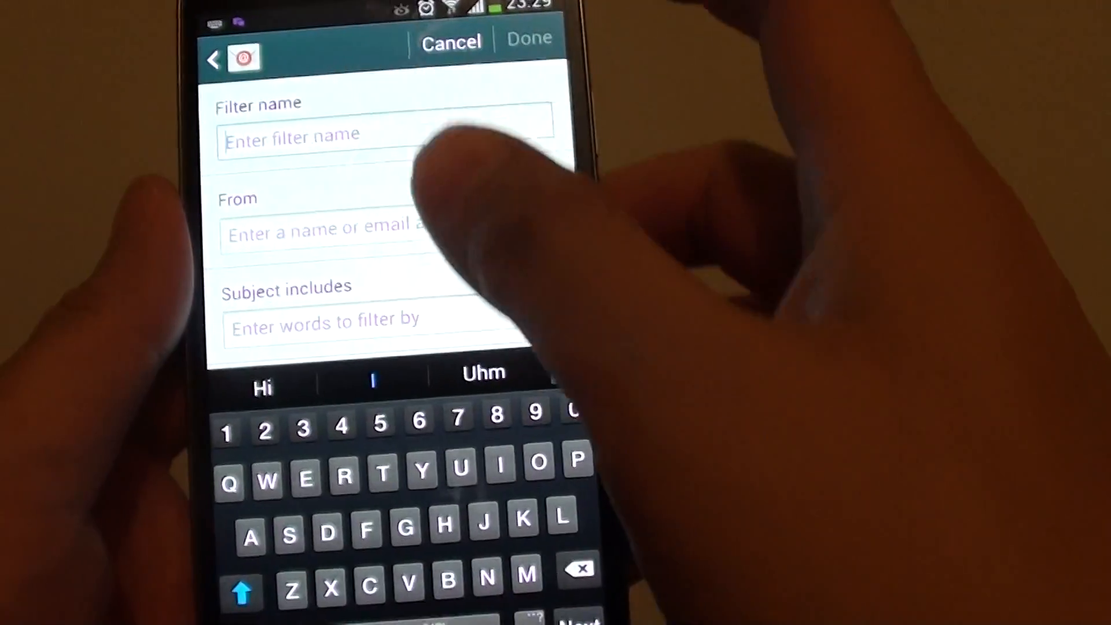
{"action": "type", "text": "Facebook"}
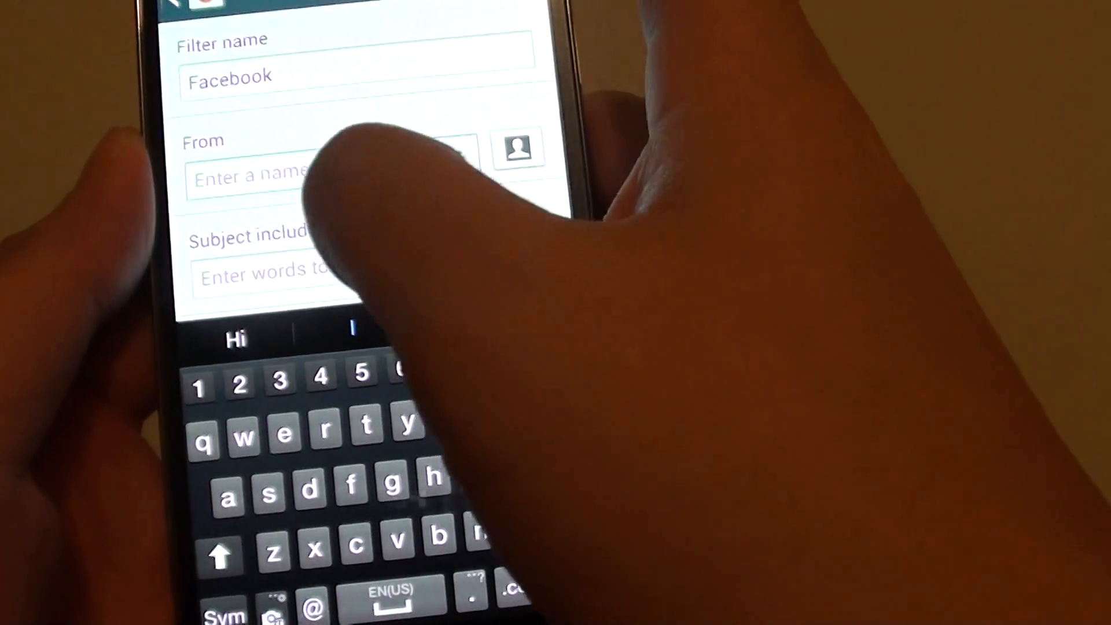
Set the filter to match subjects including Facebook and save it.
{"action": "left_click", "coordinate": [291, 275]}
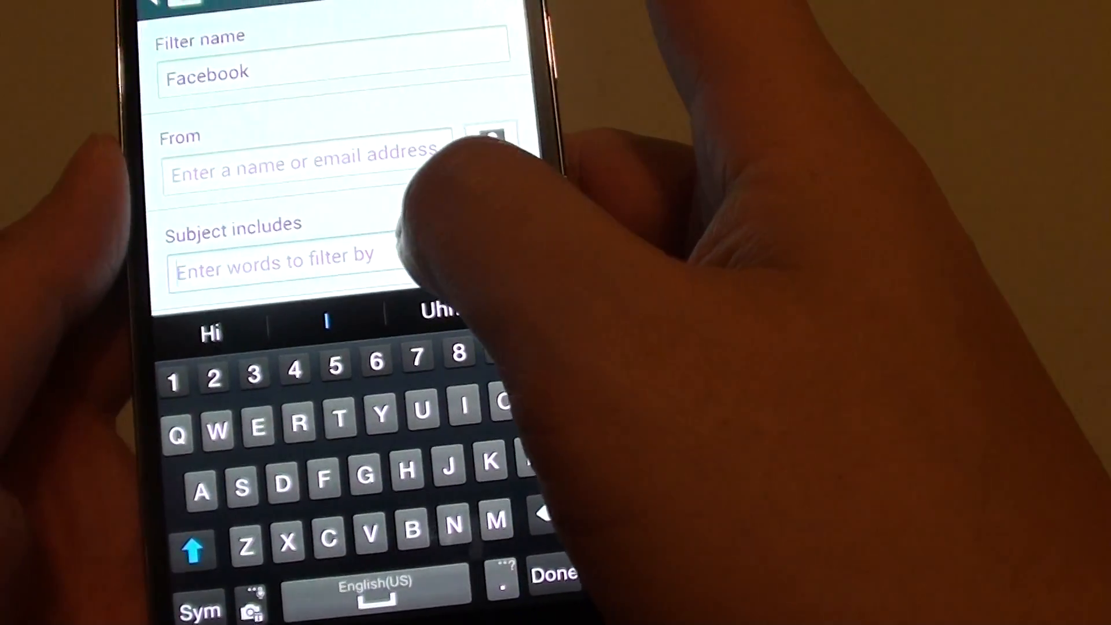
{"action": "type", "text": "Facebook"}
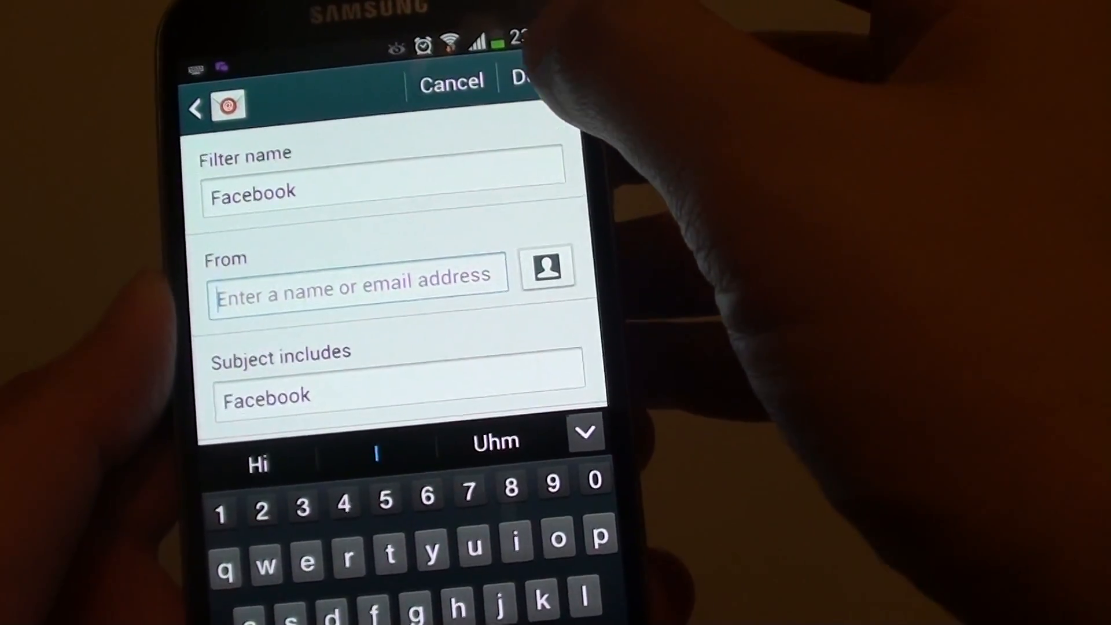
{"action": "left_click", "coordinate": [524, 80]}
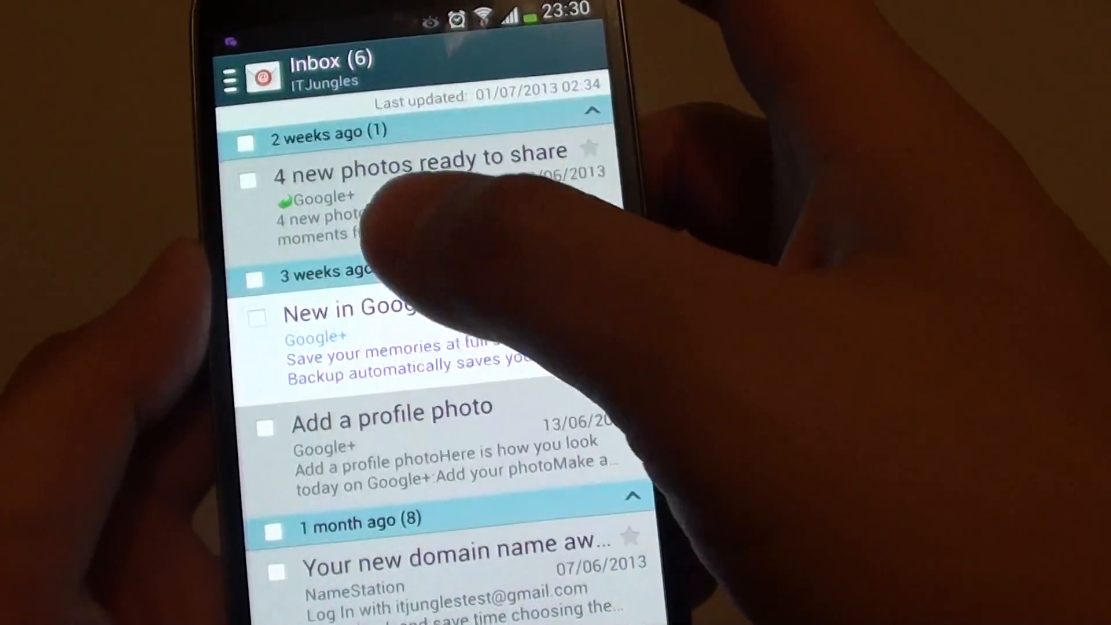
Show the folder list where Filters appears among the combined view folders.
{"action": "left_click", "coordinate": [229, 76]}
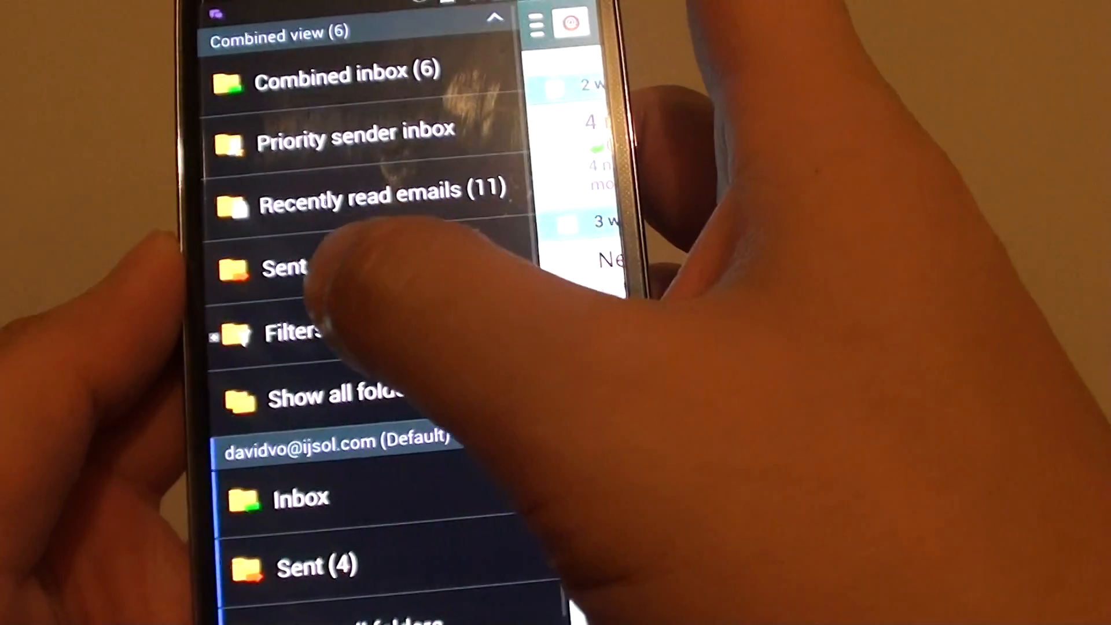